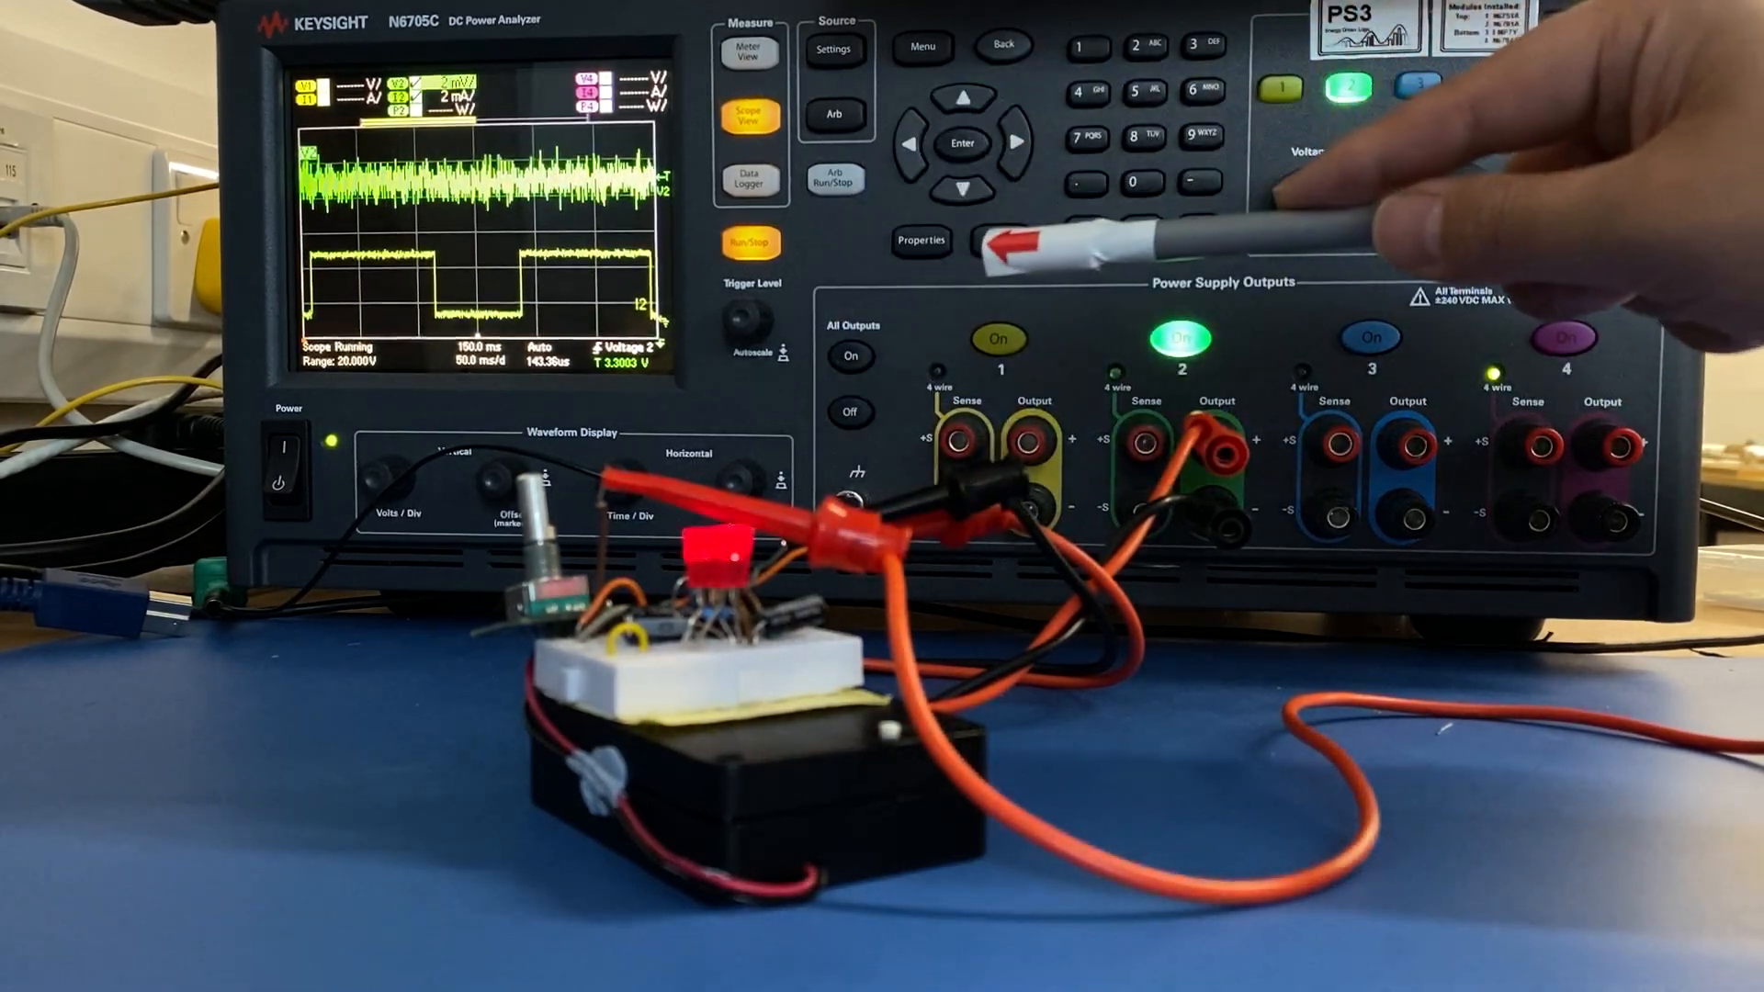
- Show the Output 2 Scope Properties with the Trigger Source choices listed
left_click(749, 245)
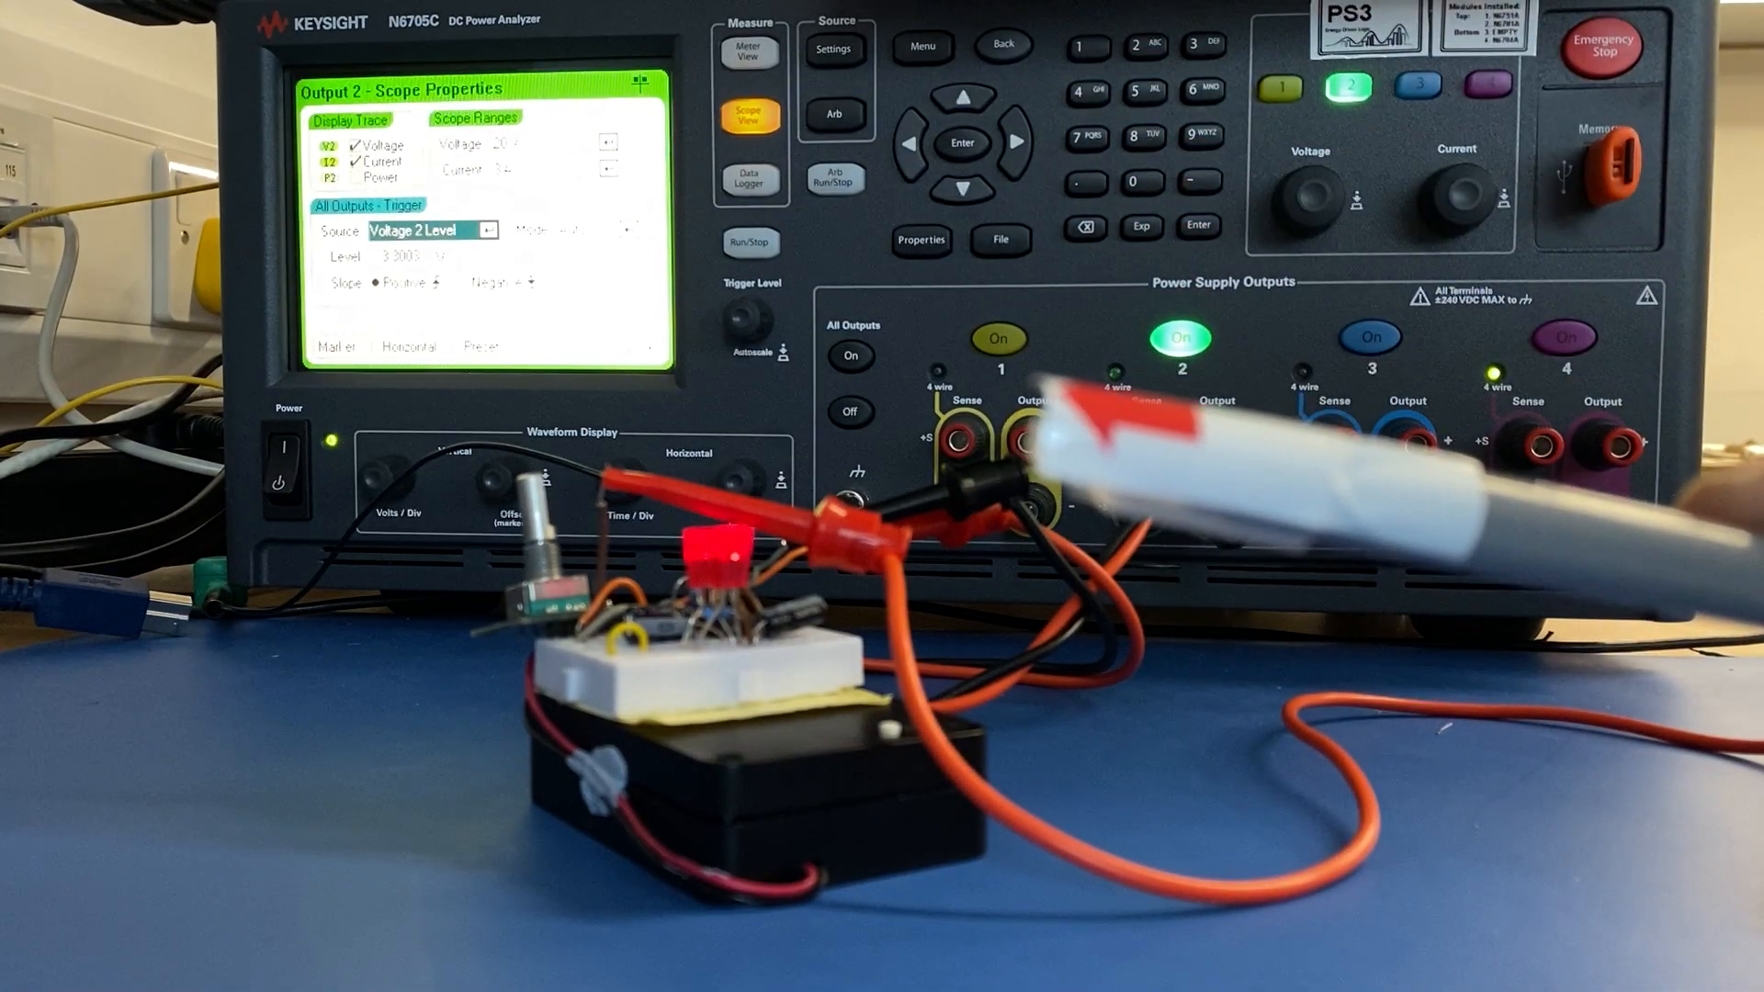
left_click(485, 231)
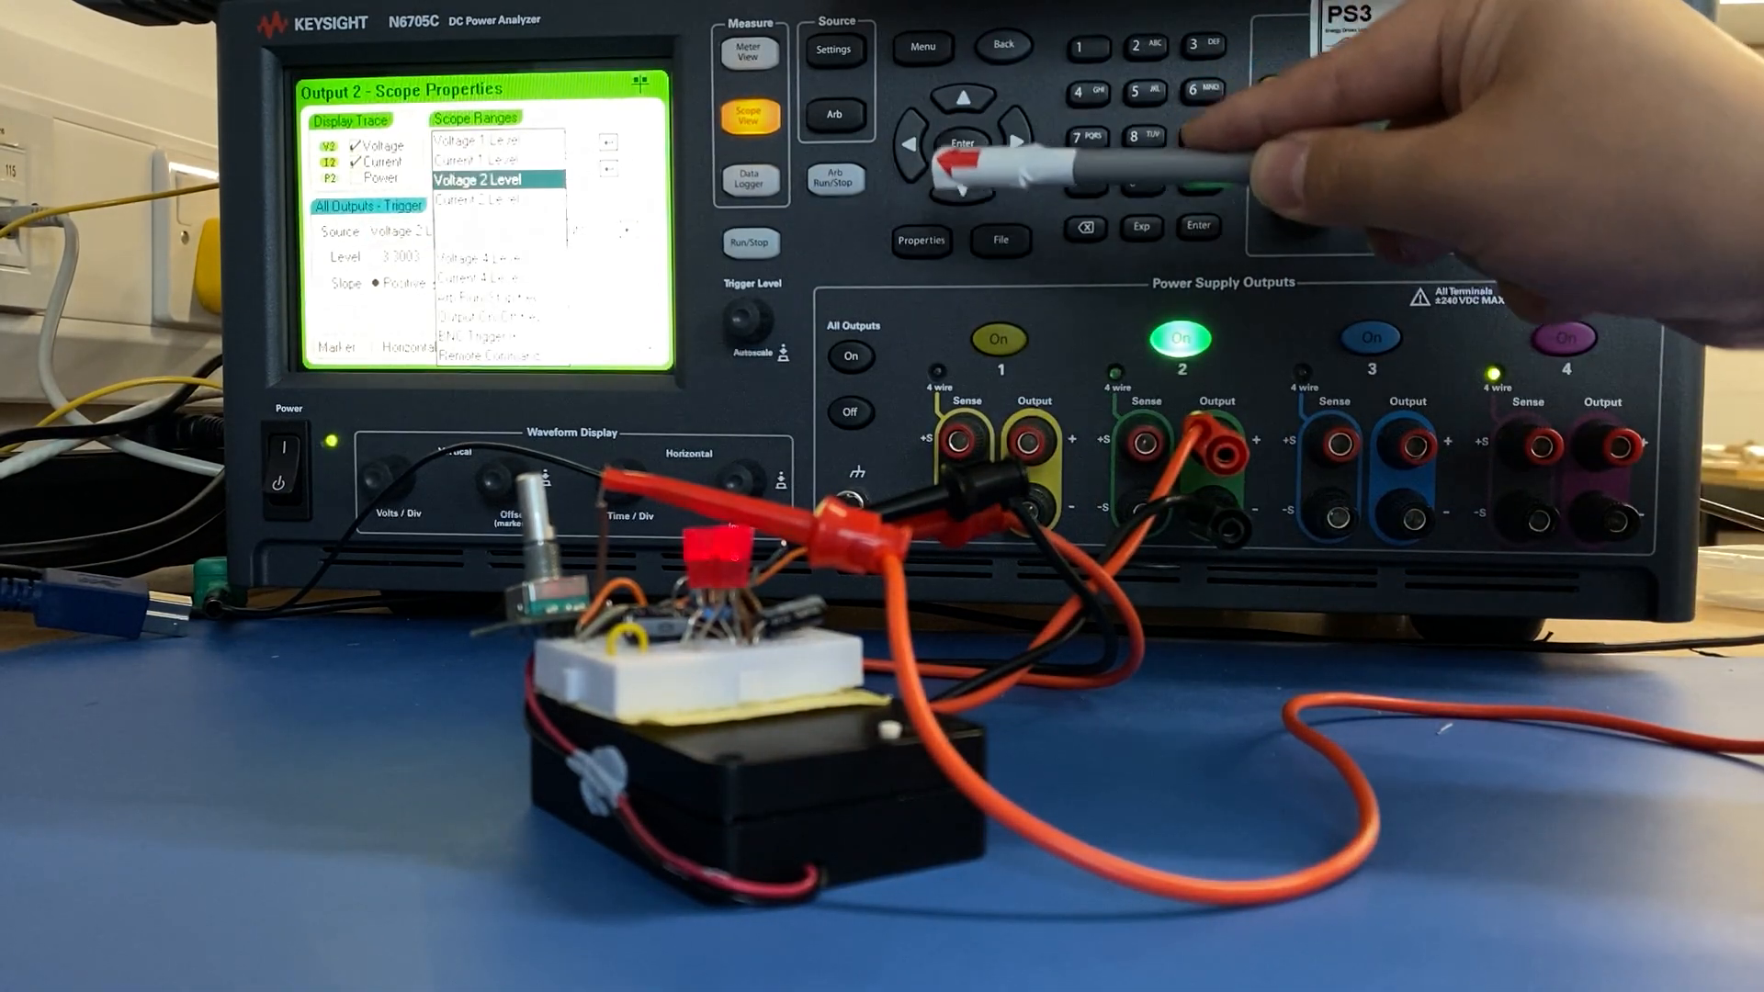